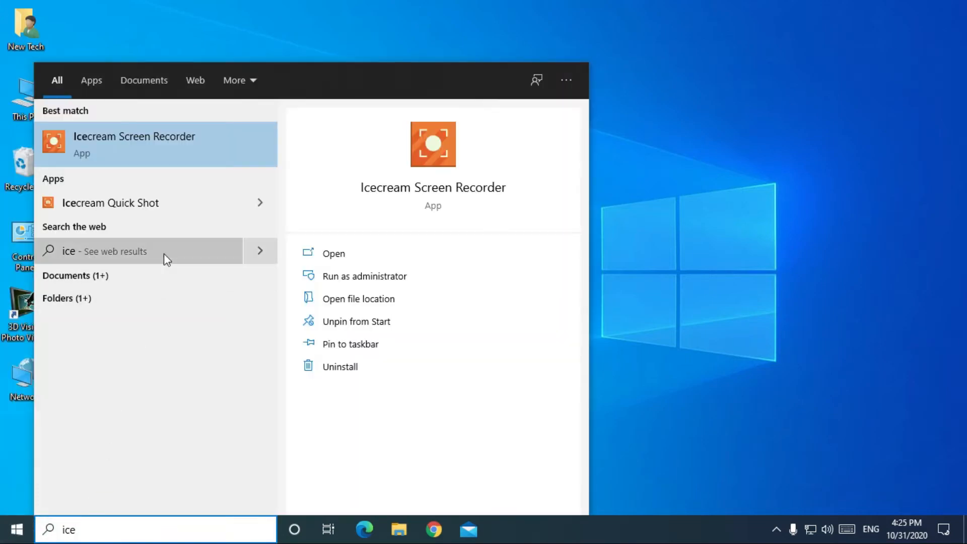
# - Launch Icecream Screen Recorder and dismiss the missing MSVCP120.dll system error
pyautogui.click(333, 253)
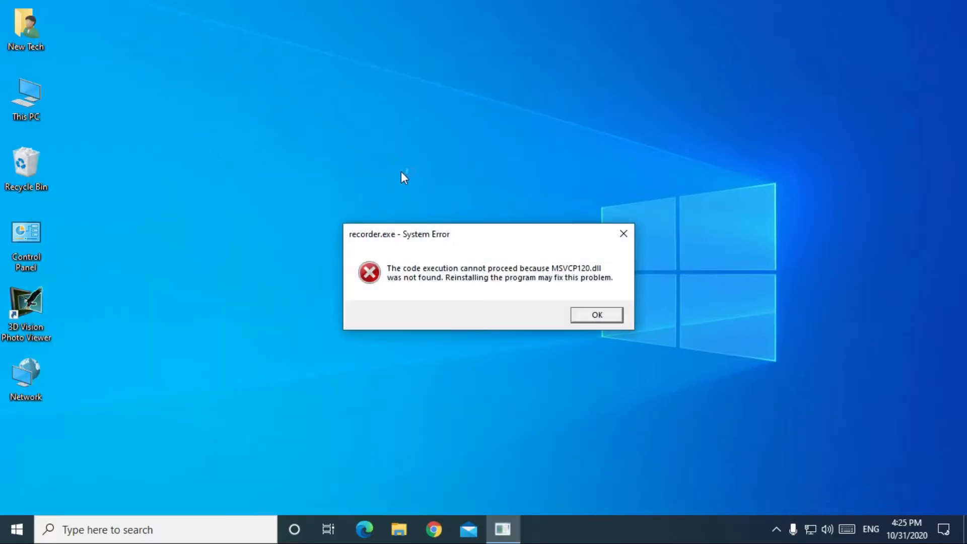
pyautogui.moveTo(487, 279)
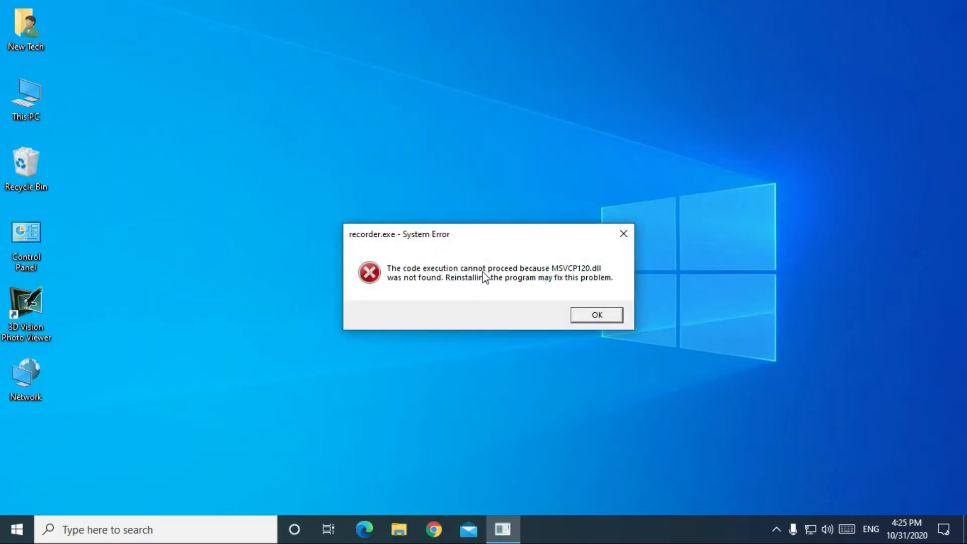
pyautogui.moveTo(452, 292)
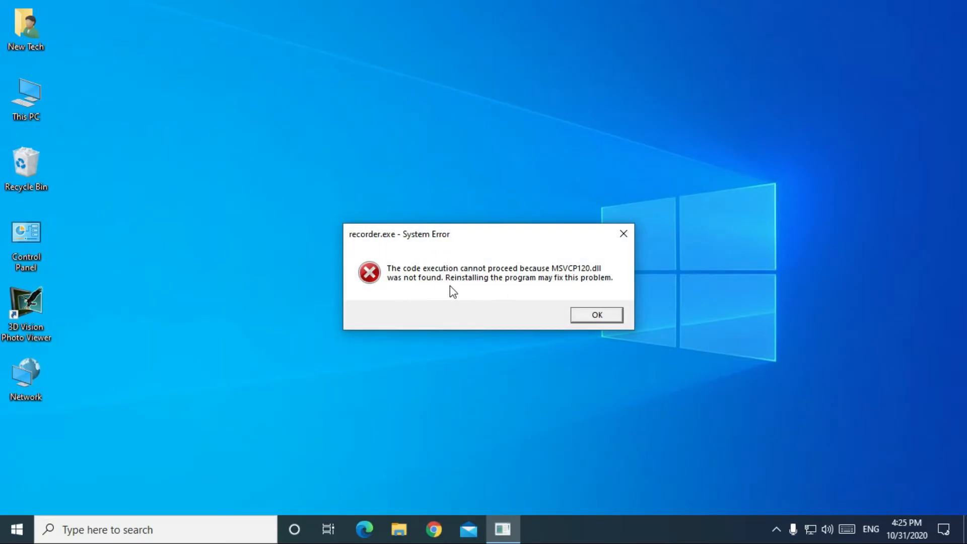
pyautogui.moveTo(596, 315)
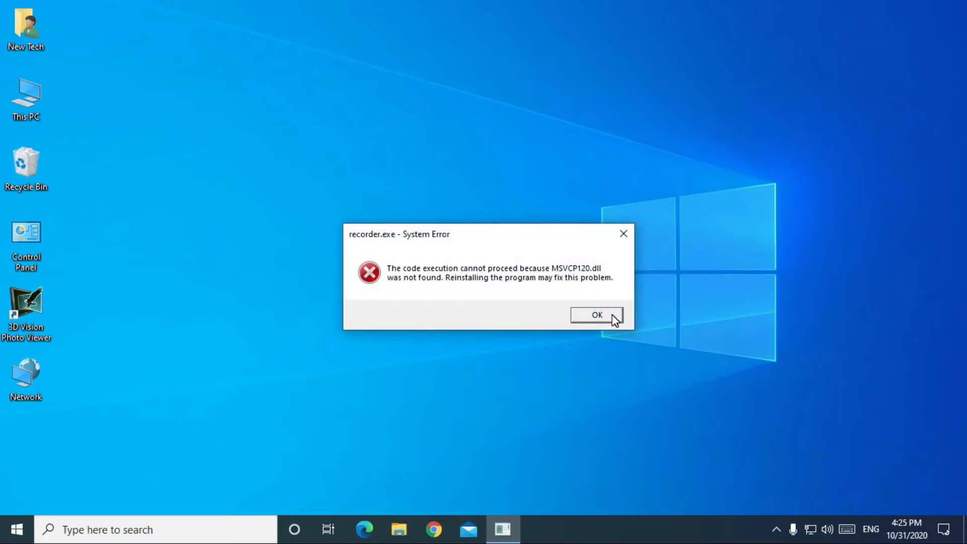
pyautogui.click(596, 314)
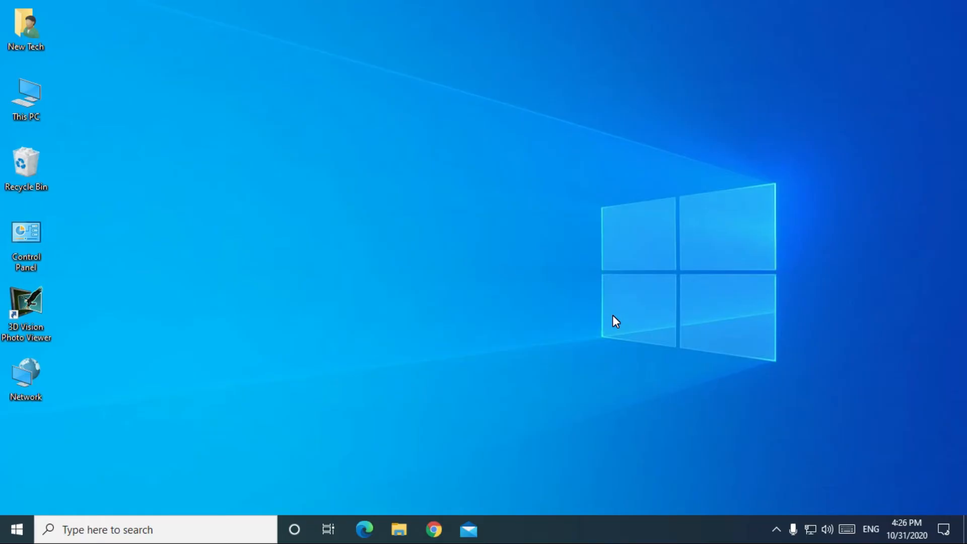
pyautogui.moveTo(433, 530)
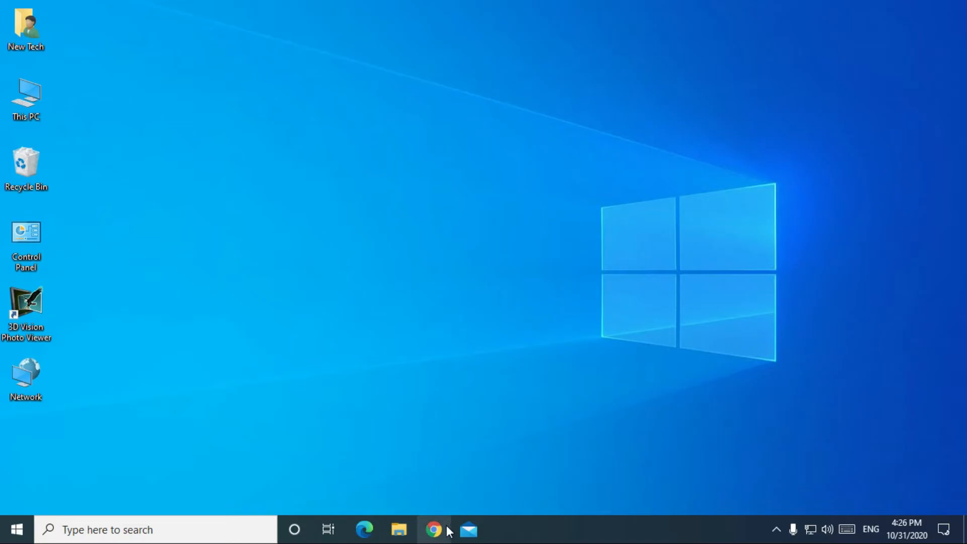
# - Download msvcp120.zip from the repairtofix.com MSVCP120.dll page and save it to the Desktop
pyautogui.click(435, 530)
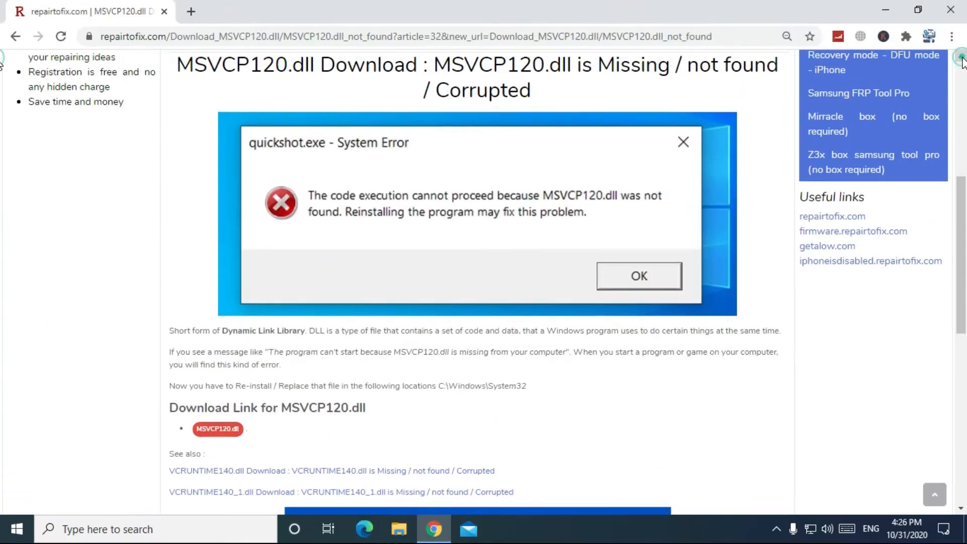
pyautogui.scroll(-3)
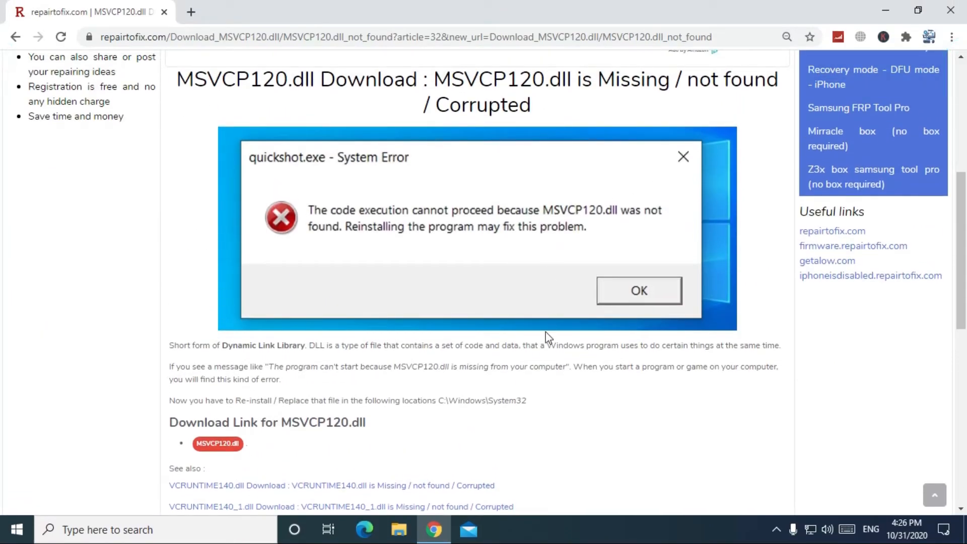
pyautogui.moveTo(540, 391)
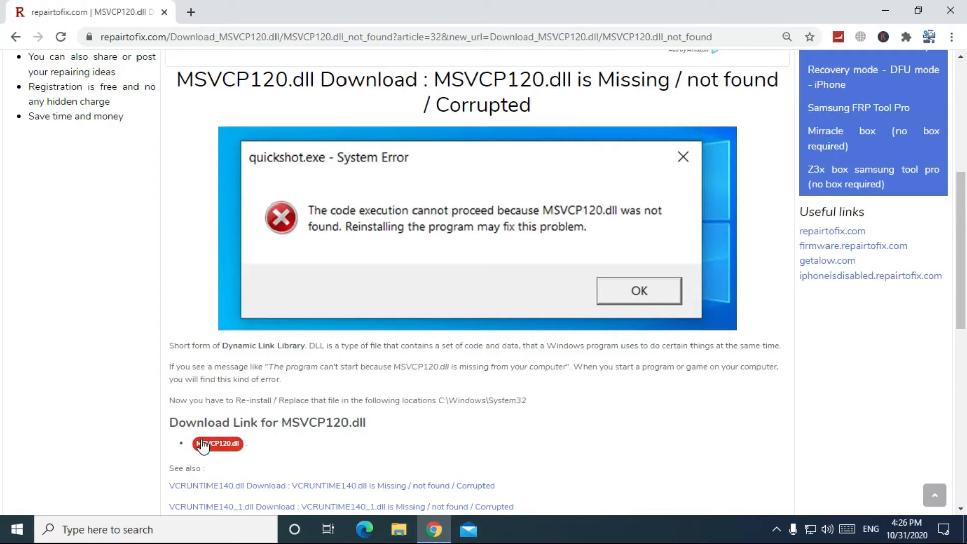
pyautogui.click(218, 445)
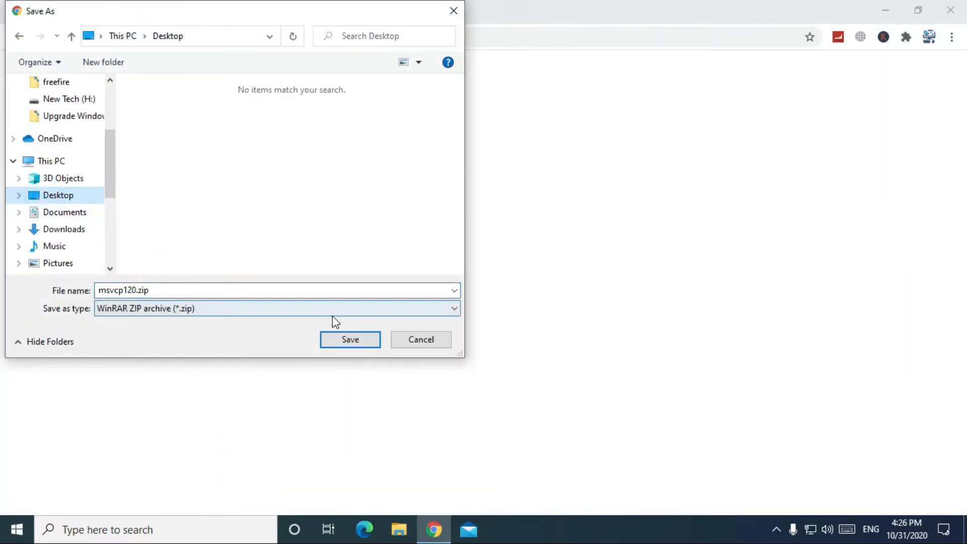
pyautogui.click(350, 340)
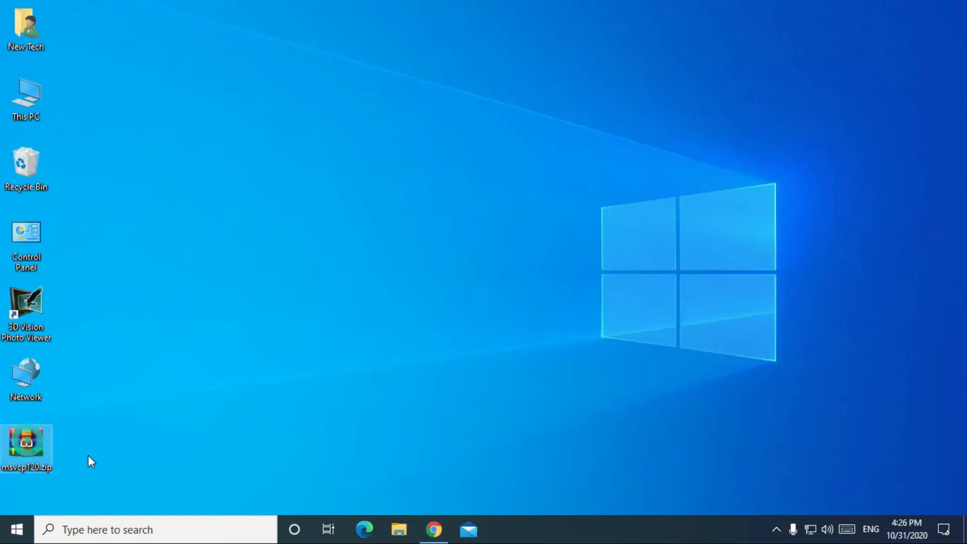
# - Extract msvcp120.zip here on the desktop and copy the extracted msvcp120.dll
pyautogui.rightClick(28, 448)
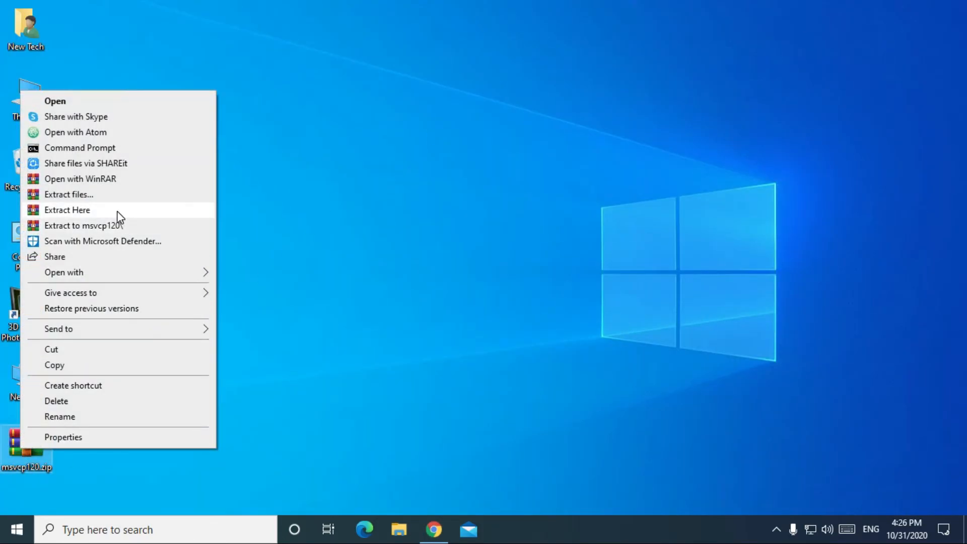
pyautogui.click(67, 210)
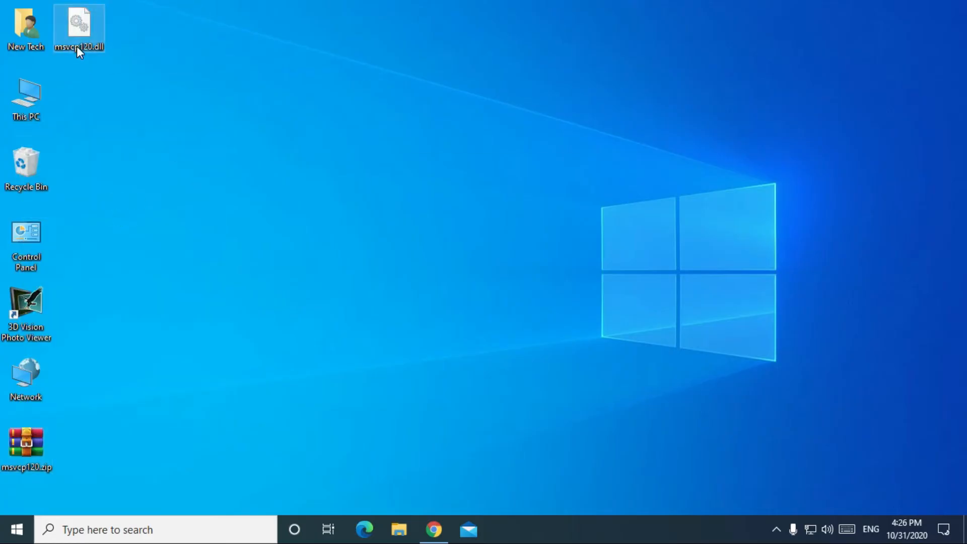
pyautogui.rightClick(79, 28)
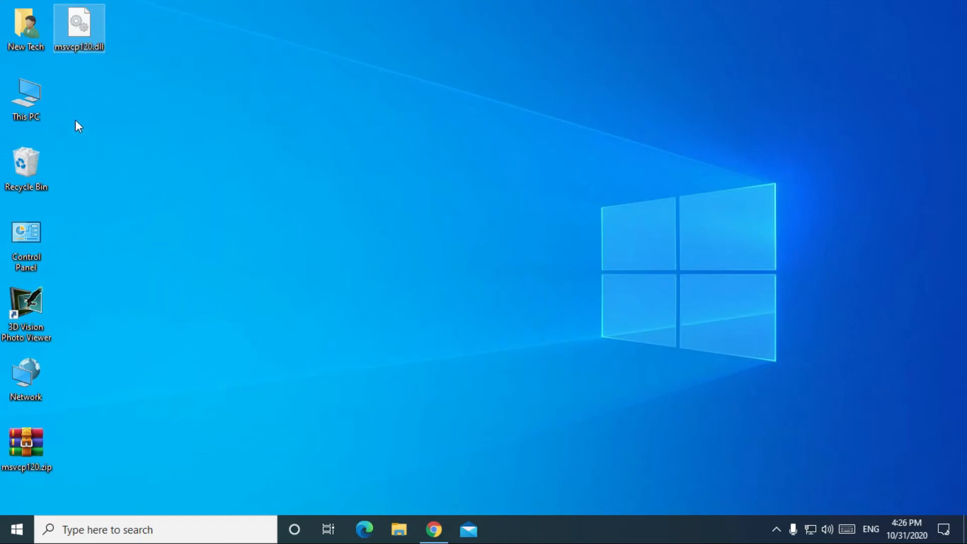
# - Paste msvcp120.dll into C:\Windows\System32, granting administrator permission
pyautogui.doubleClick(25, 96)
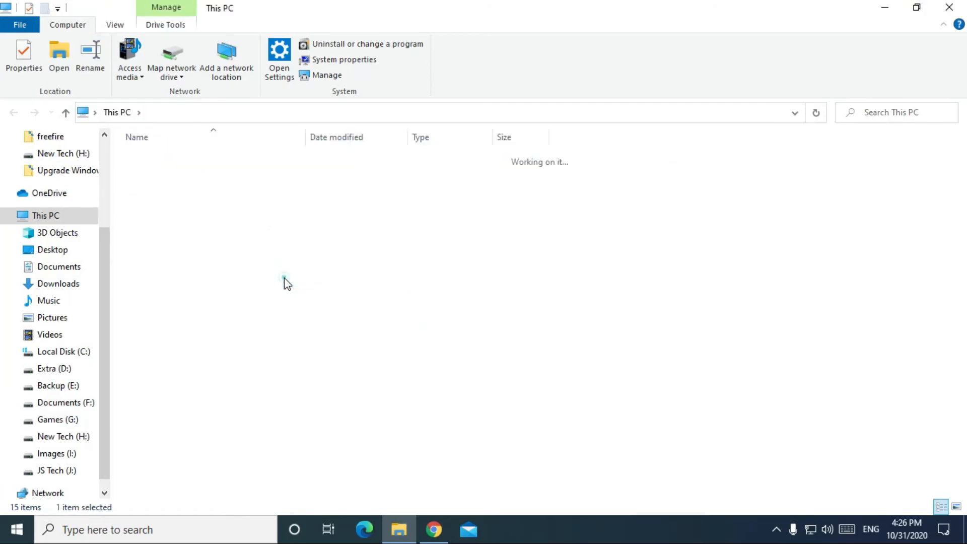
pyautogui.click(63, 351)
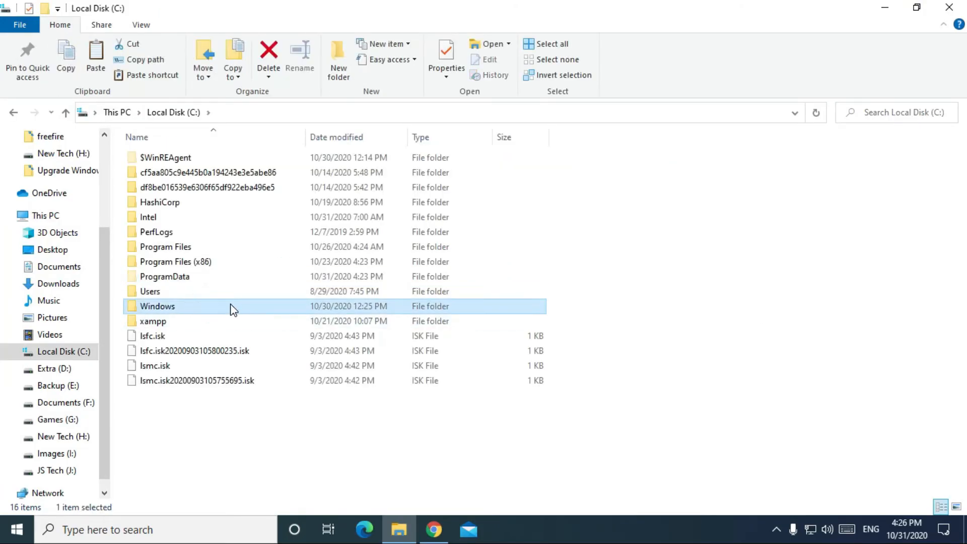
pyautogui.doubleClick(157, 306)
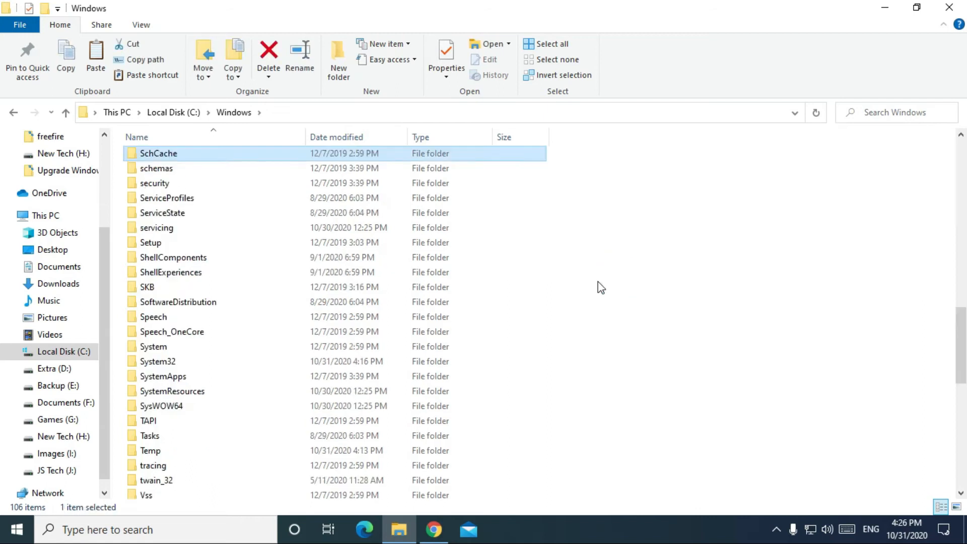
pyautogui.doubleClick(157, 361)
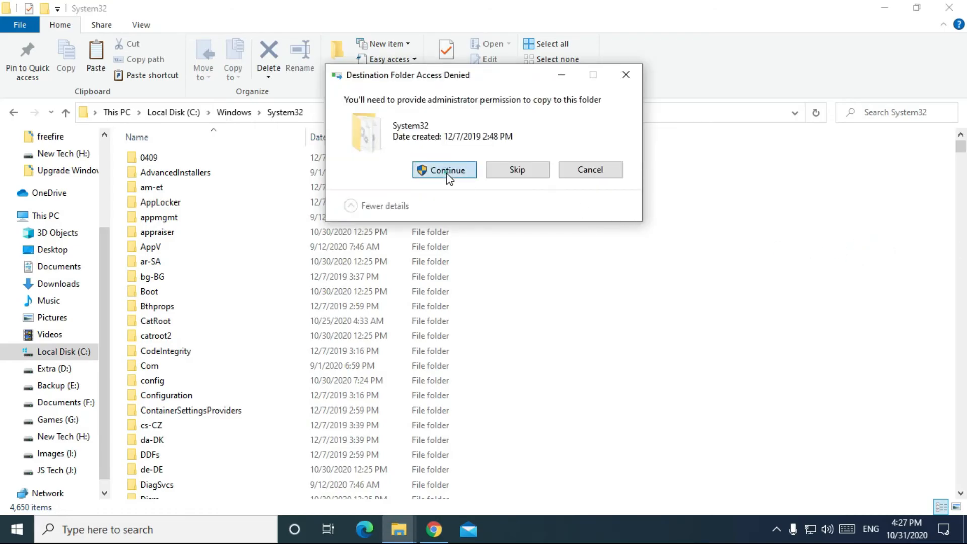
pyautogui.click(444, 170)
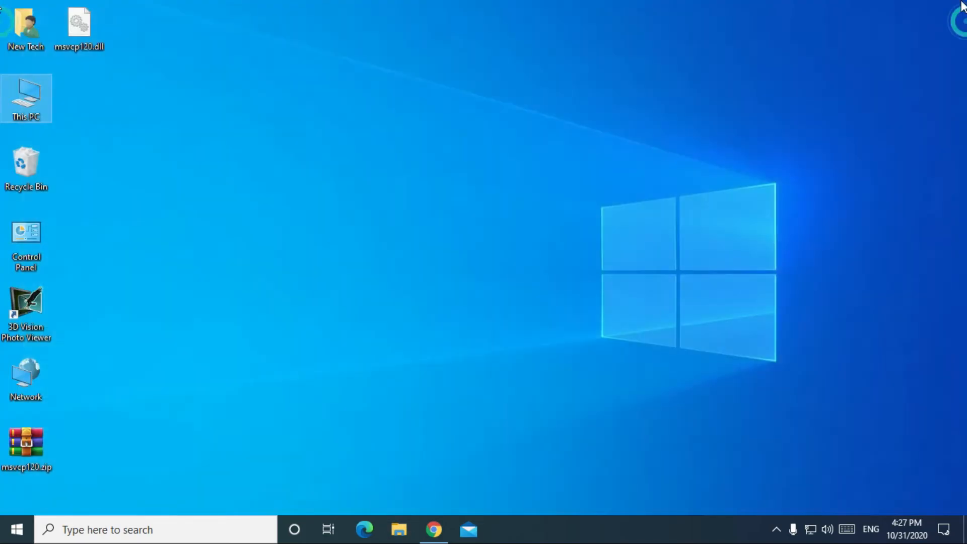
pyautogui.click(15, 529)
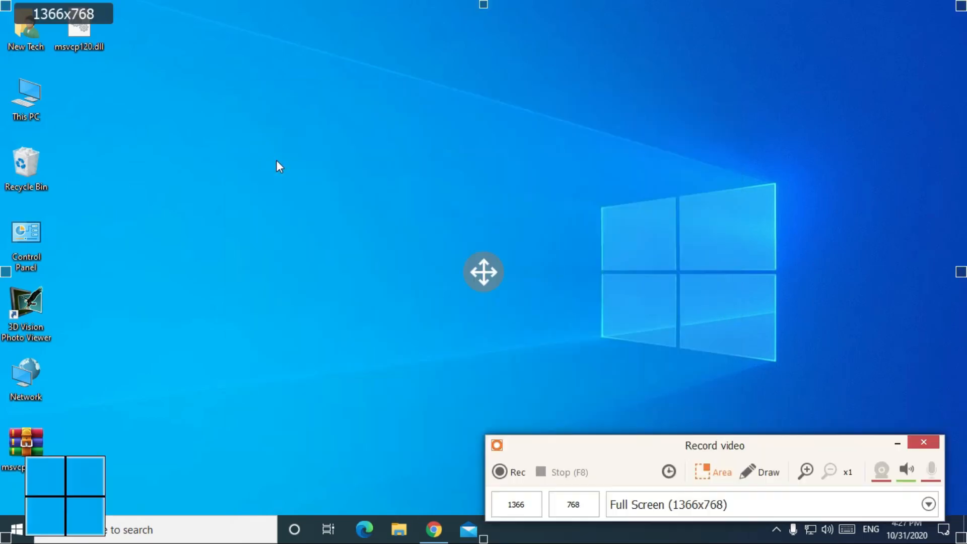
pyautogui.click(924, 443)
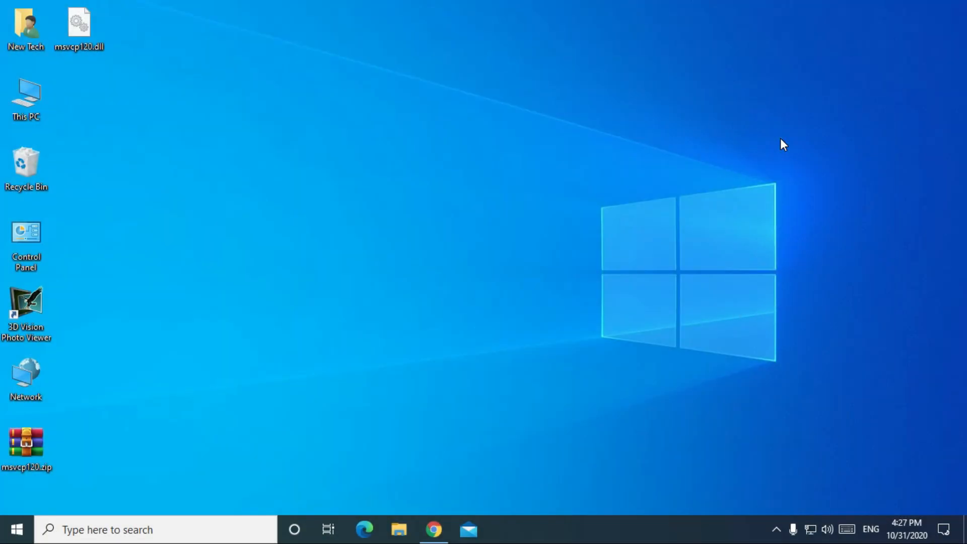